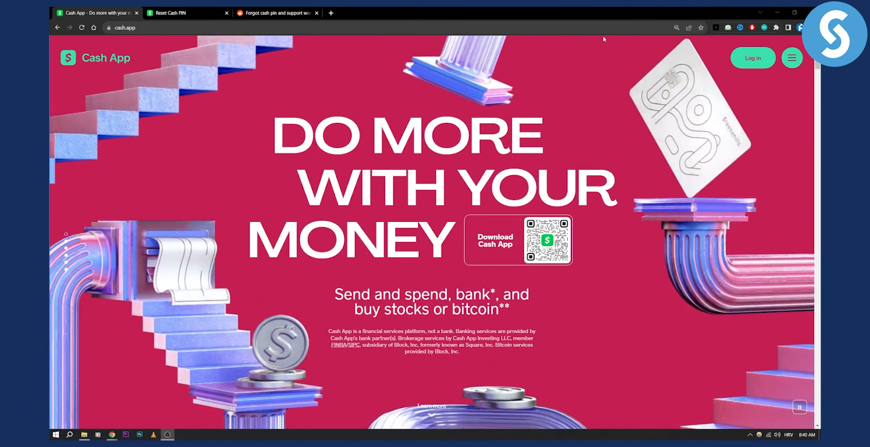
- Switch to the Reset Cash PIN article showing its four PIN-change steps
{"action": "left_click", "coordinate": [183, 12]}
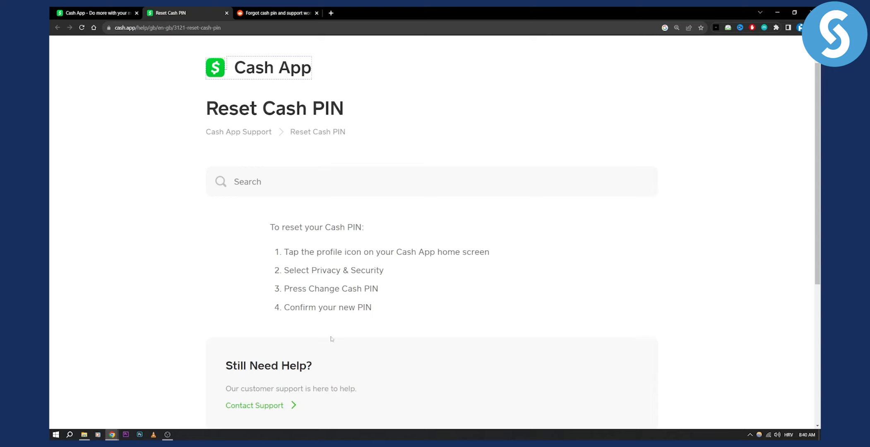
{"action": "mouse_move", "coordinate": [454, 240]}
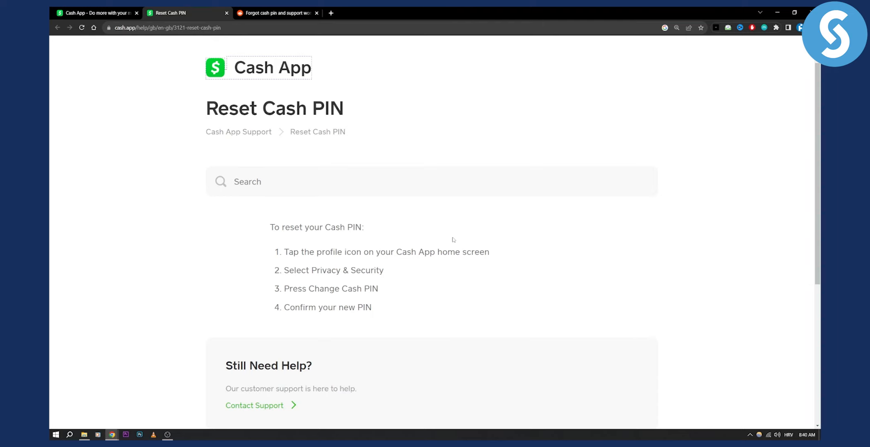
{"action": "mouse_move", "coordinate": [419, 219]}
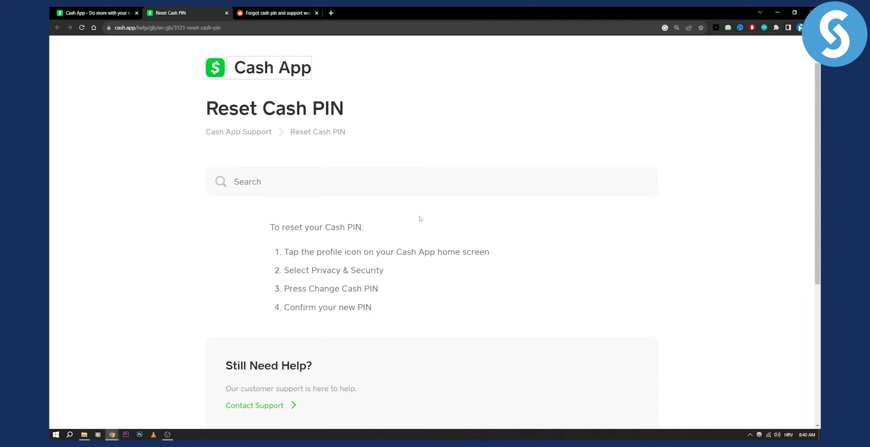
{"action": "mouse_move", "coordinate": [262, 409]}
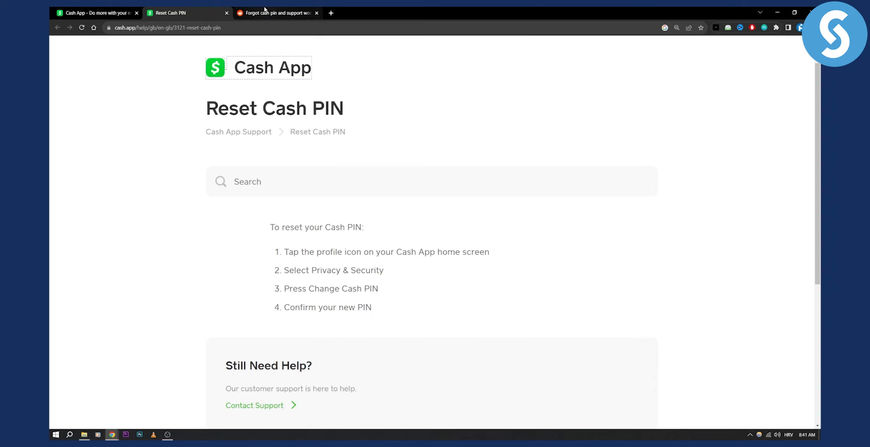
- View the Reddit 'Forgot cash pin and support won't do anything' thread and its support-advice comments
{"action": "left_click", "coordinate": [275, 13]}
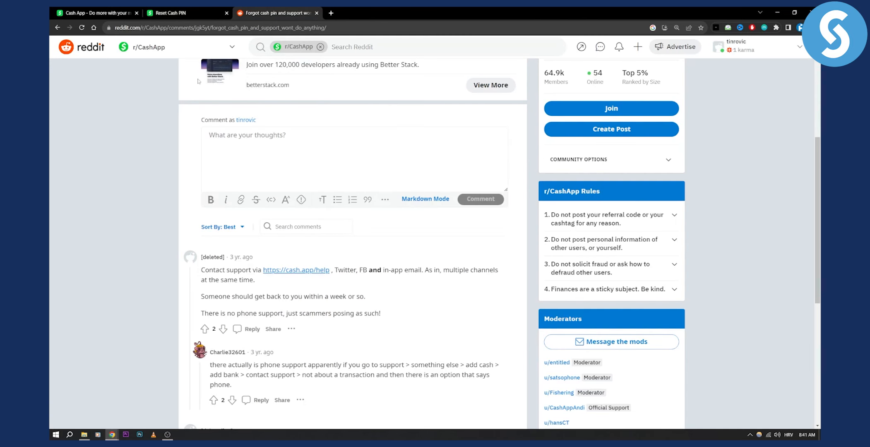
{"action": "mouse_move", "coordinate": [241, 257]}
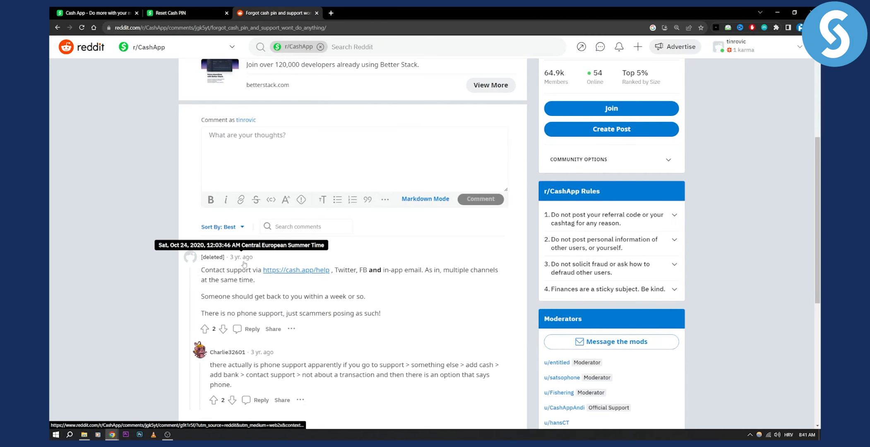
{"action": "mouse_move", "coordinate": [235, 265]}
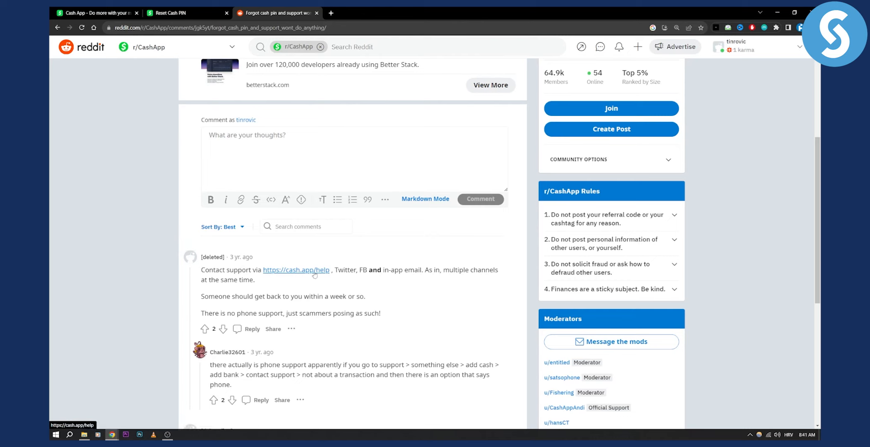
{"action": "mouse_move", "coordinate": [322, 274]}
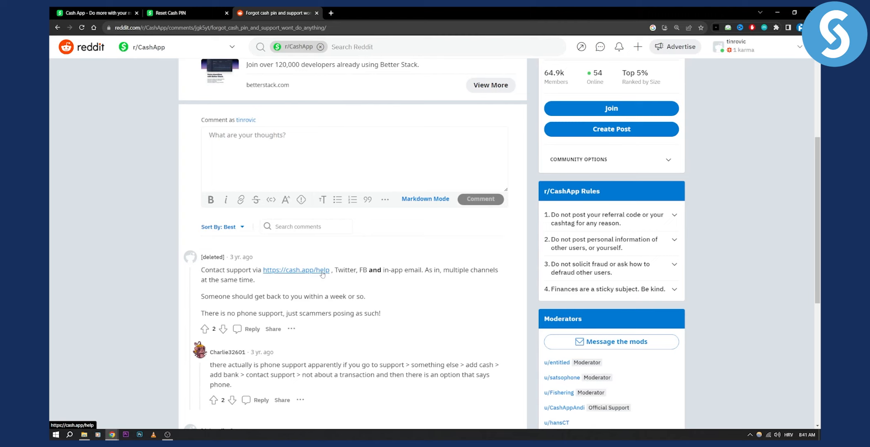
{"action": "mouse_move", "coordinate": [460, 280]}
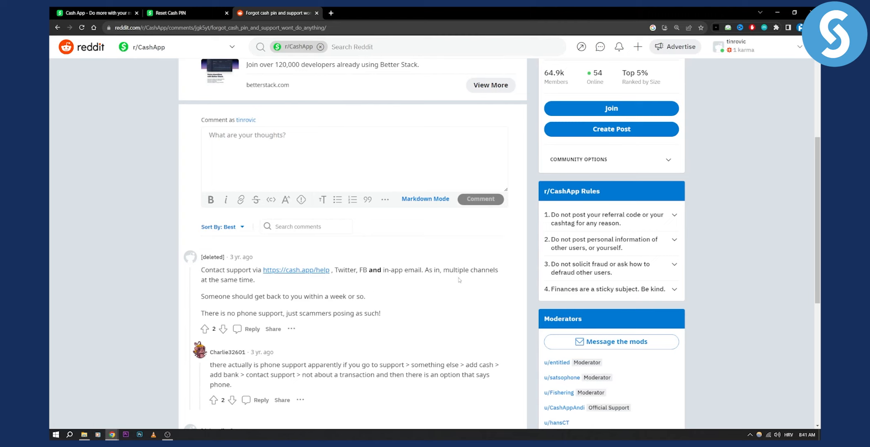
{"action": "left_click_drag", "start_coordinate": [292, 297], "coordinate": [324, 296]}
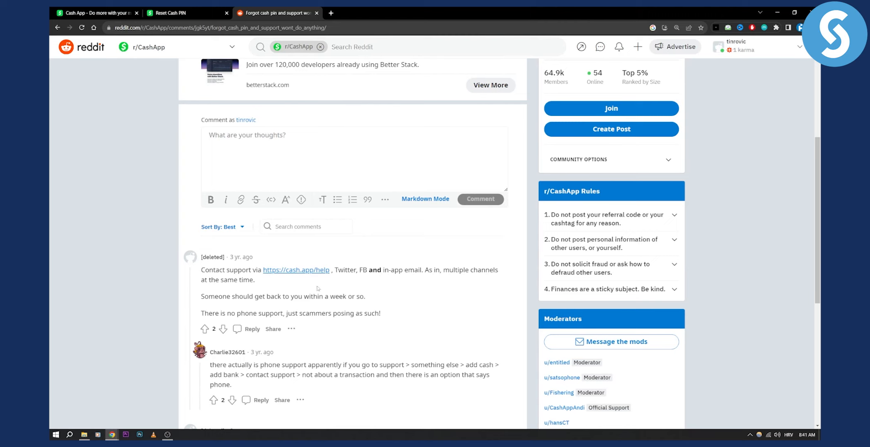
{"action": "mouse_move", "coordinate": [321, 273]}
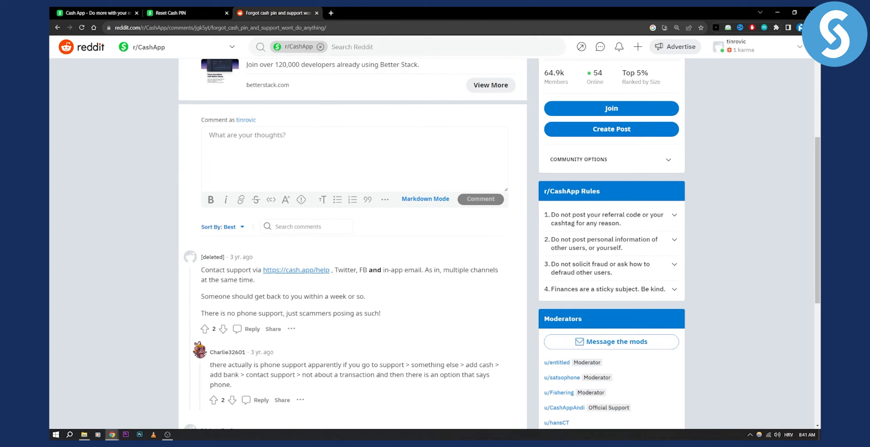
{"action": "scroll", "scroll_direction": "down", "scroll_amount": 3}
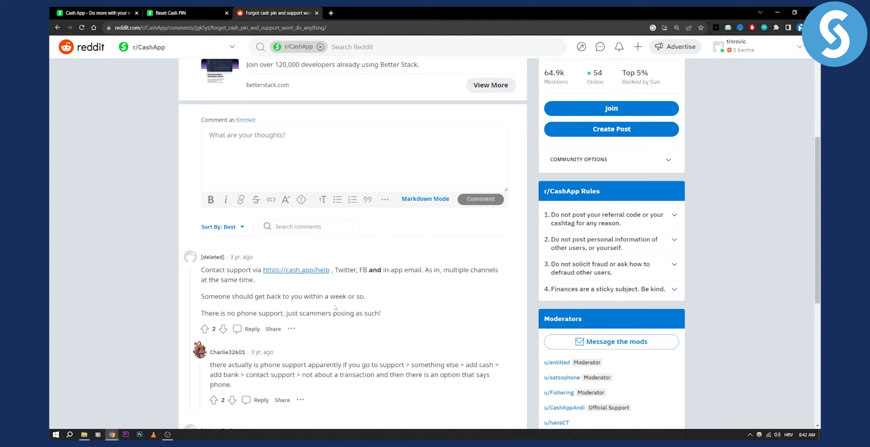
{"action": "mouse_move", "coordinate": [87, 106]}
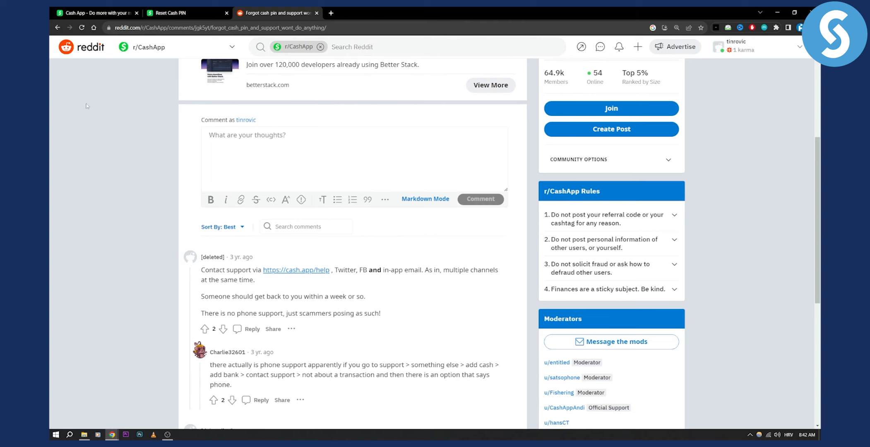